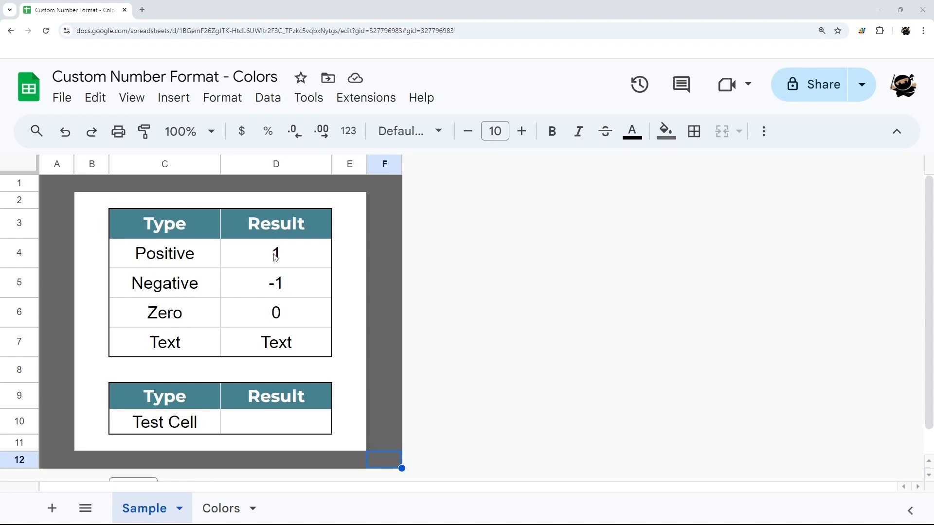
Step: Select the Result values, glance at the Colors sheet, and return to Sample
left_click(275, 253)
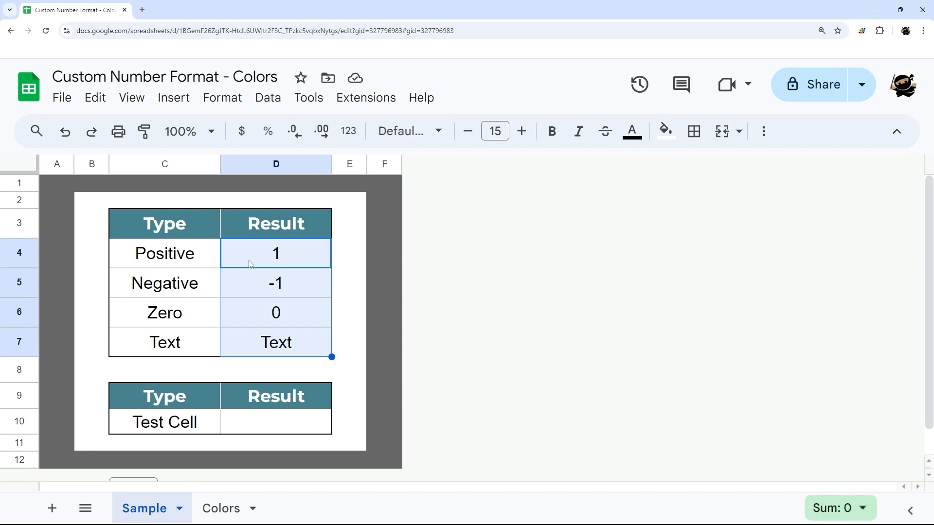
left_click(219, 508)
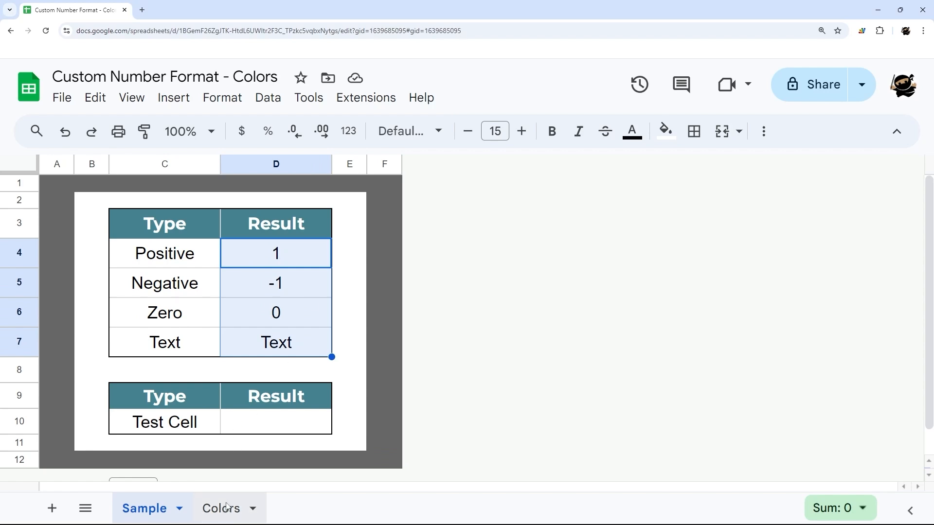
left_click(221, 508)
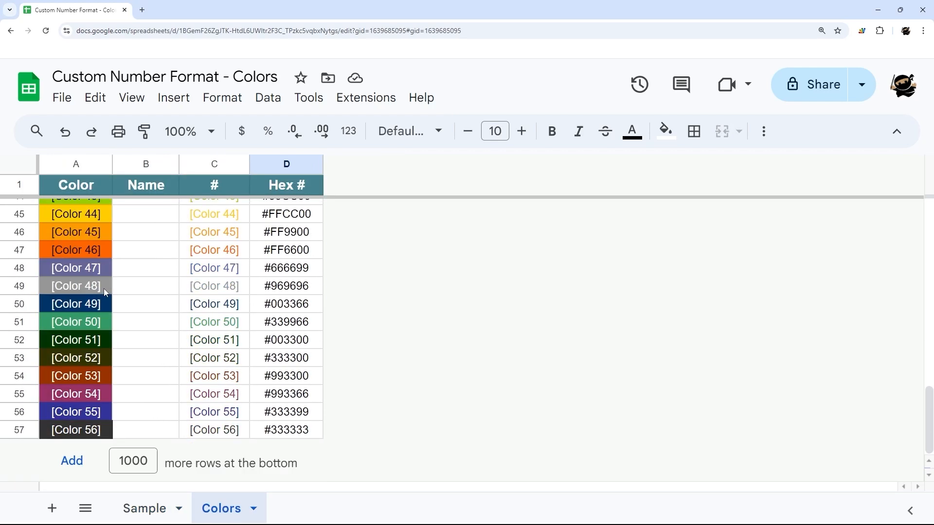
scroll("up", 3)
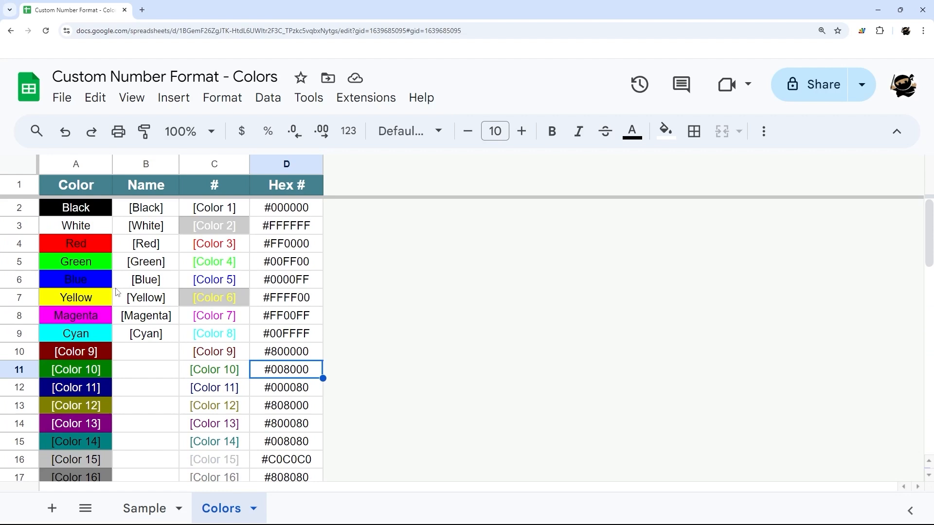
scroll("down", 3)
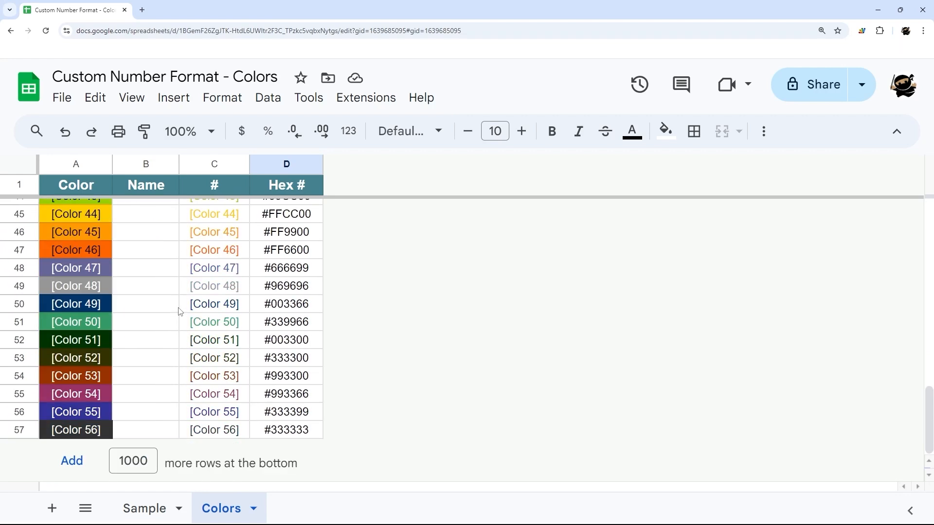
scroll("up", 3)
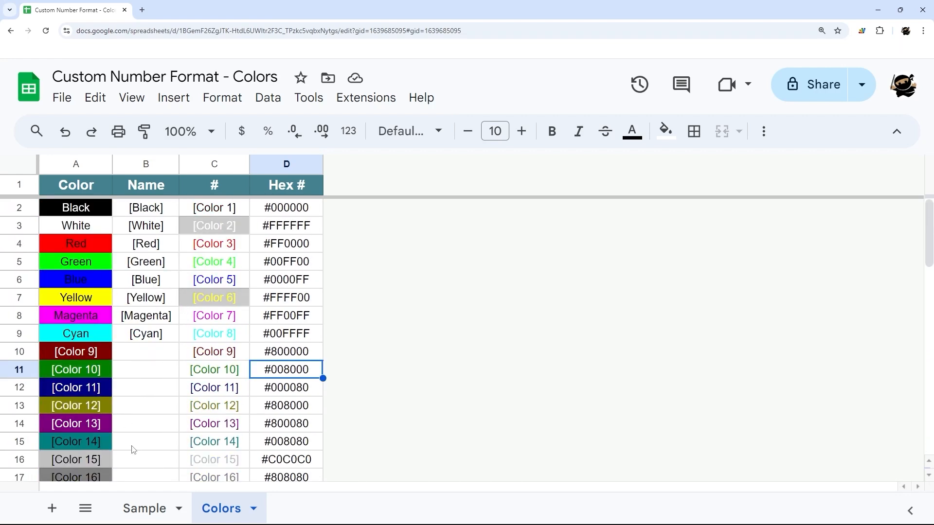
left_click(144, 508)
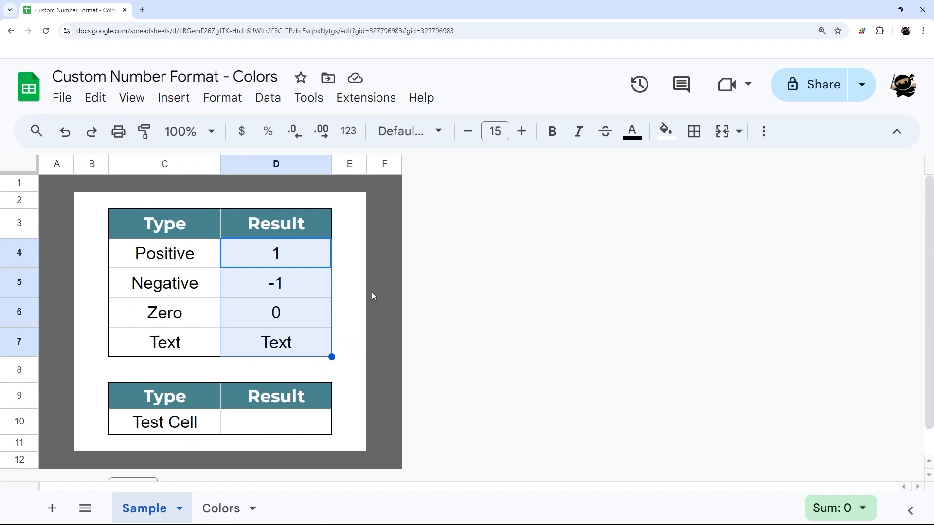
mouse_move(347, 131)
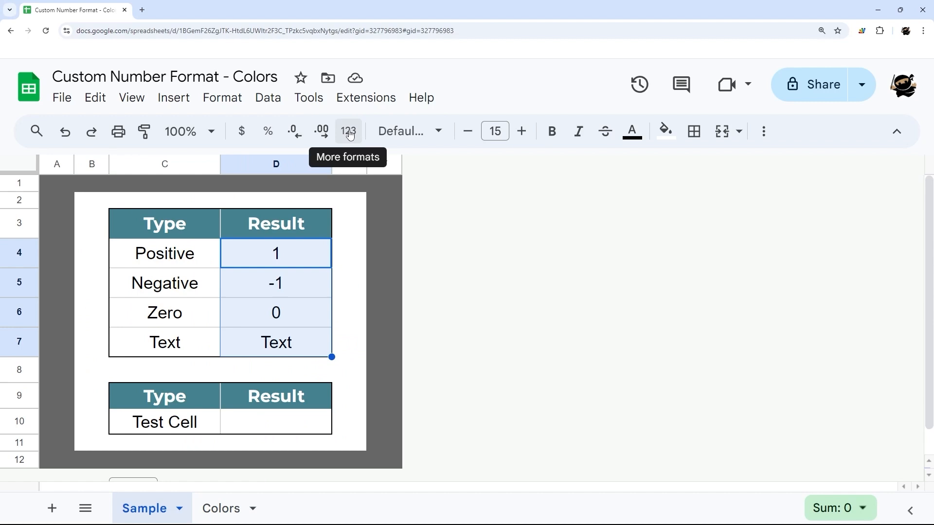
Step: Open the custom number format editor from the number formats list
left_click(348, 131)
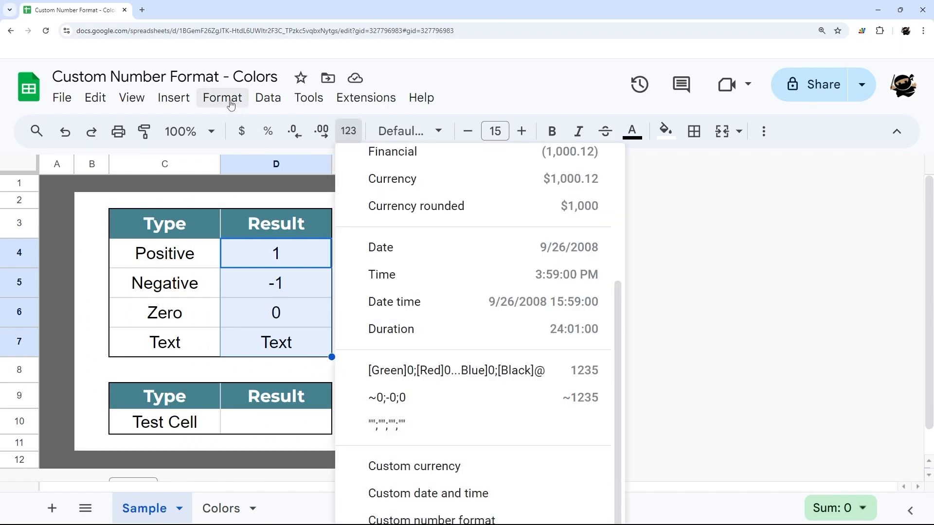
left_click(223, 98)
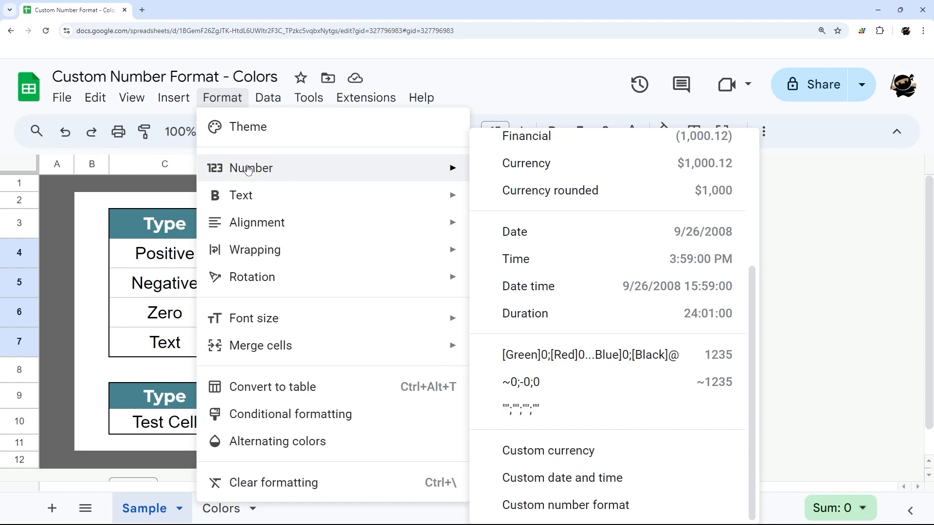
left_click(564, 505)
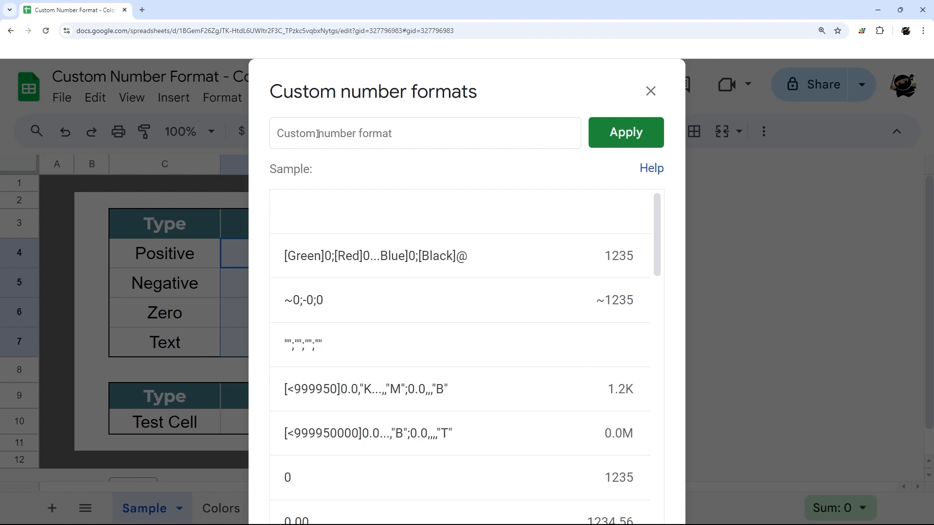
Step: Enter the four-section format 0;0;0;@, fixing typos and removing stray quotes
type("0")
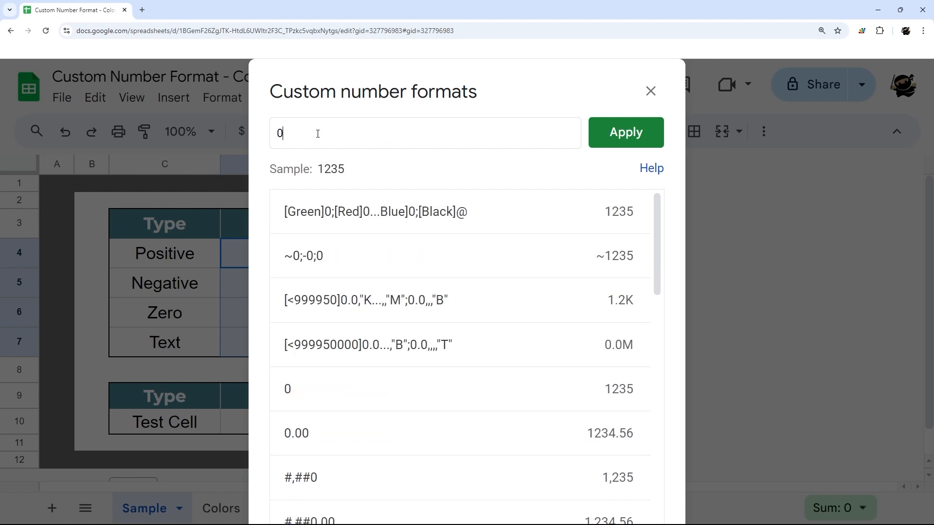
type(";0;0")
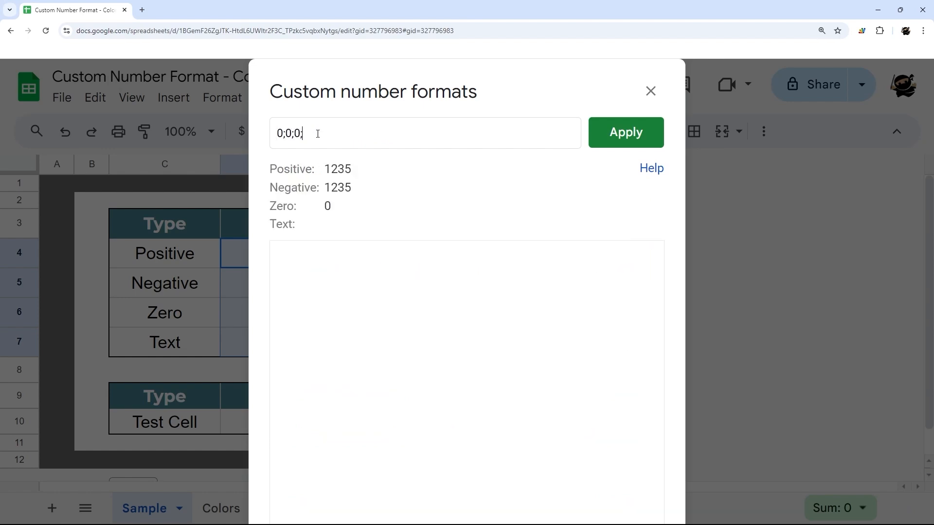
type(";0")
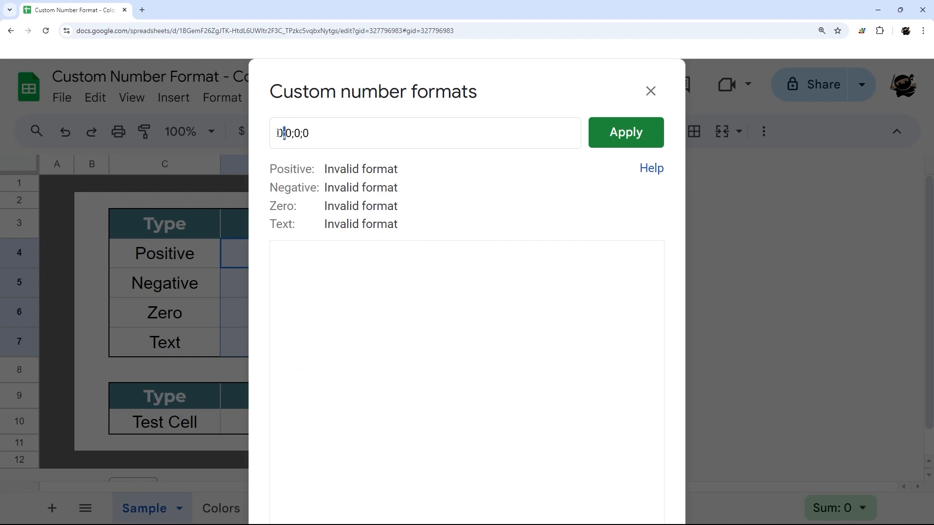
type("0")
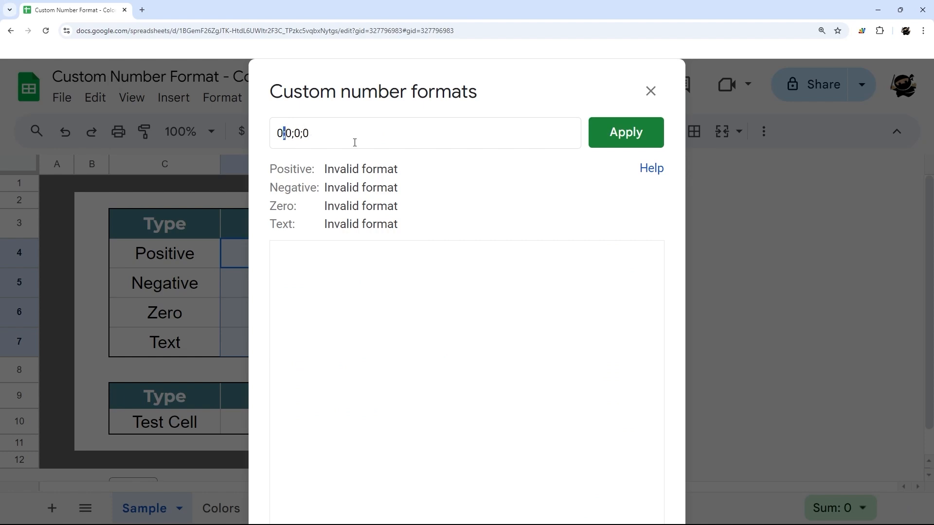
mouse_move(271, 169)
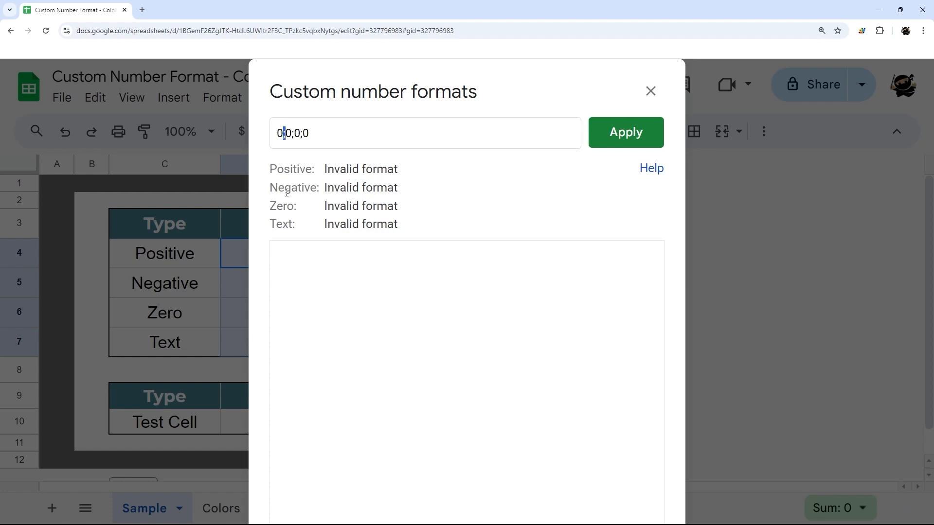
mouse_move(305, 230)
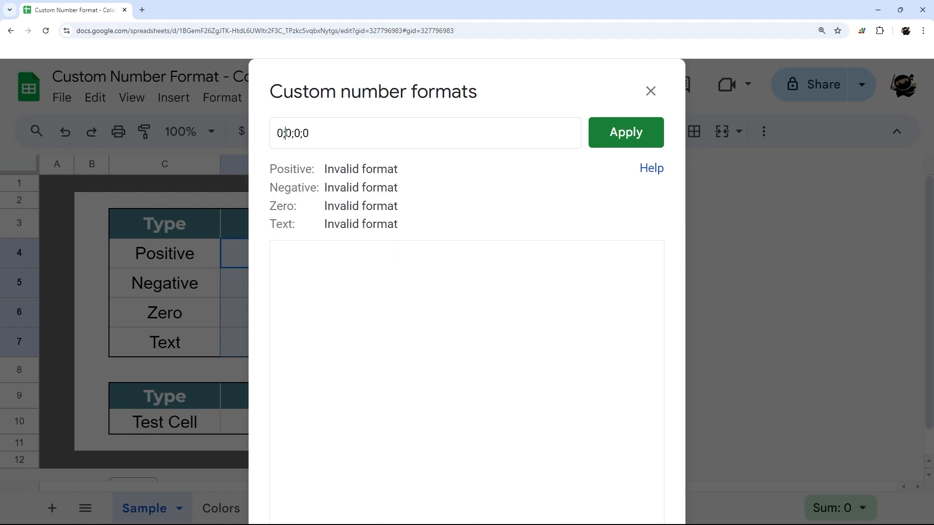
double_click(288, 133)
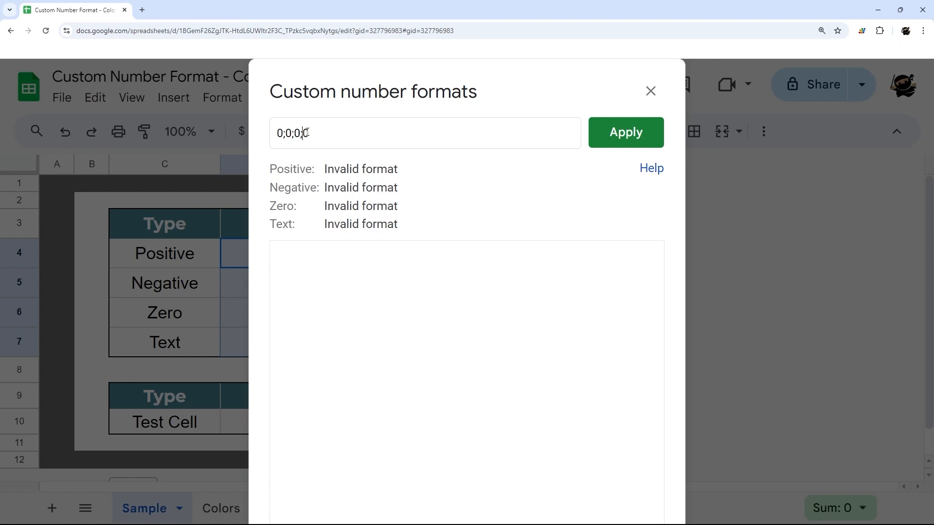
type("@")
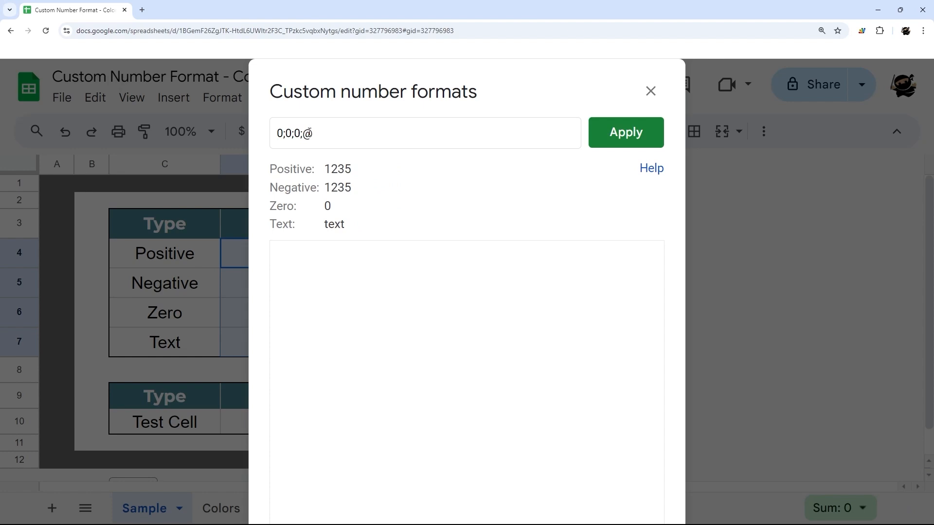
mouse_move(320, 225)
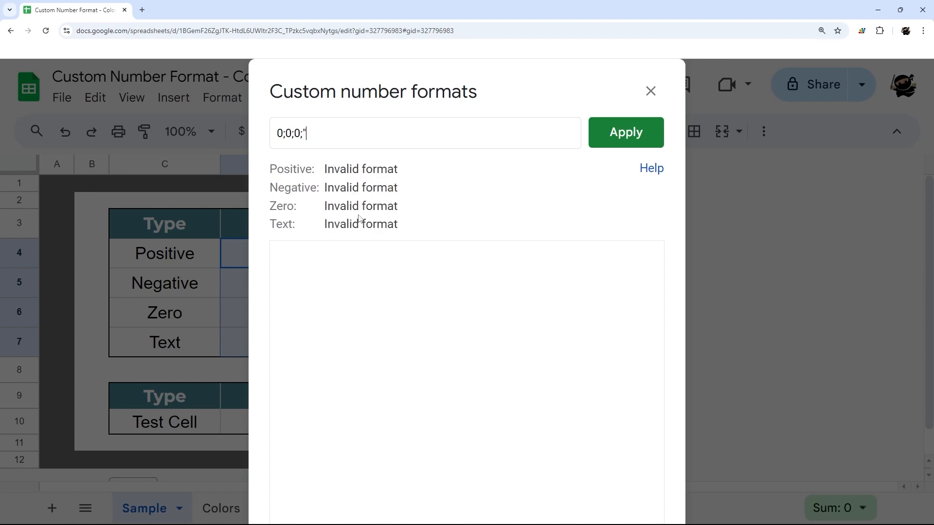
type("\"")
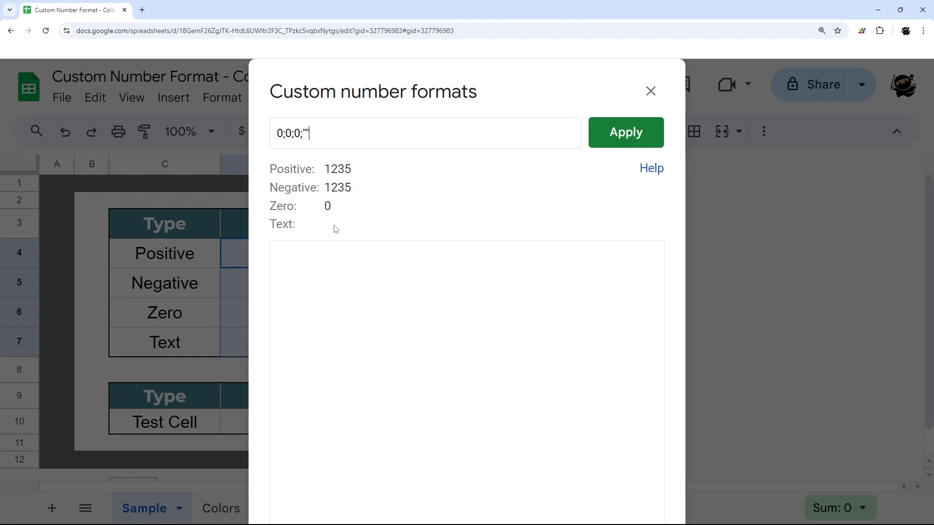
key("Backspace")
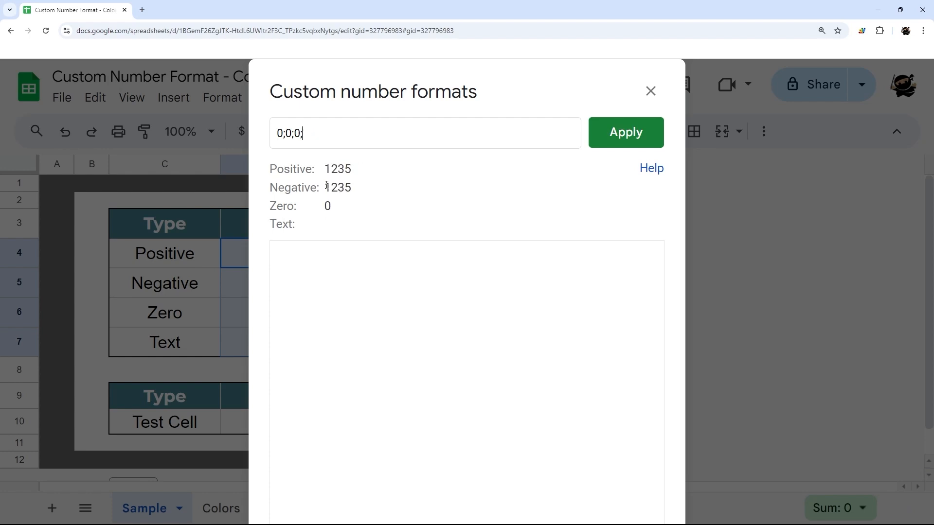
type("@")
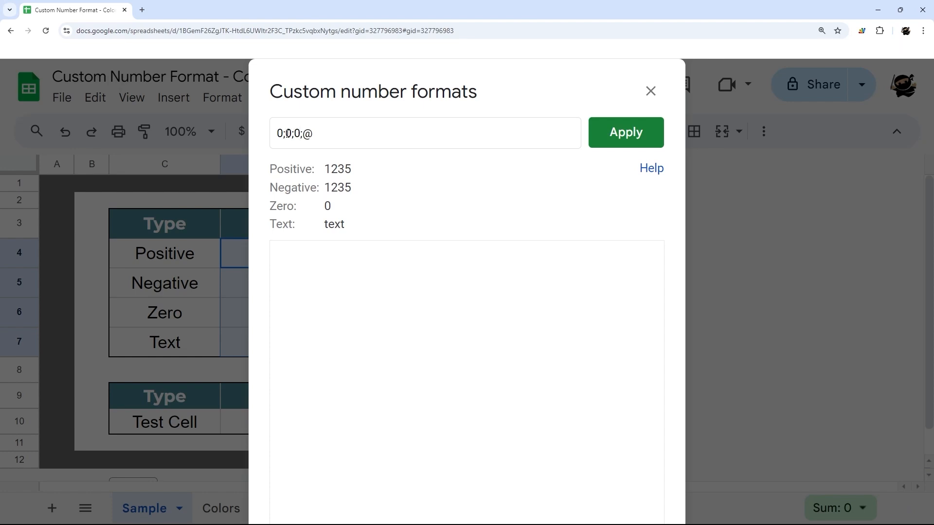
Step: Change the negative section to [Red]-0 after trying (0), giving 0;[Red]-0;0;@
type(";")
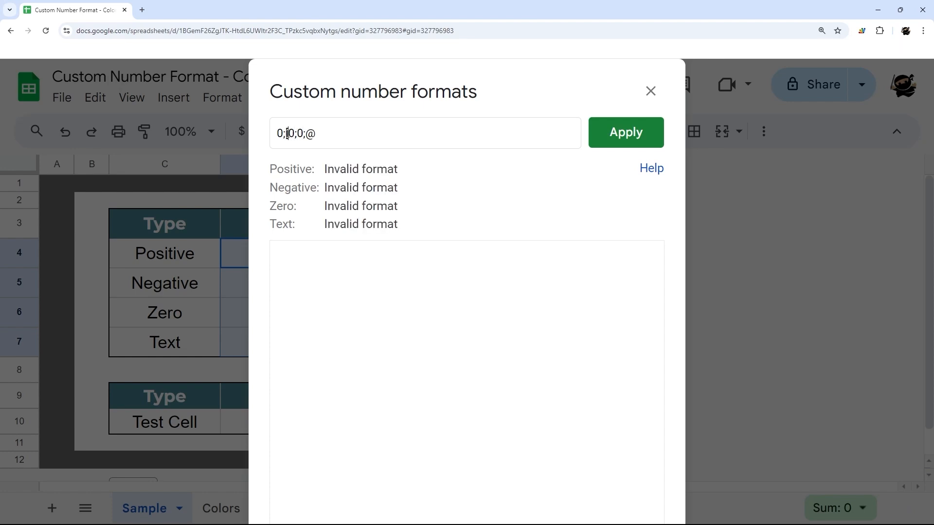
type("[Red]-")
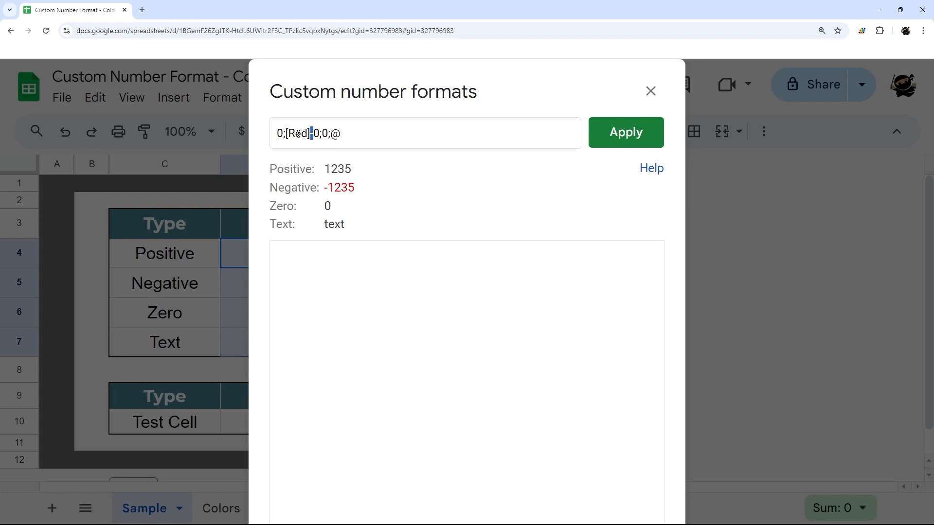
key("Backspace")
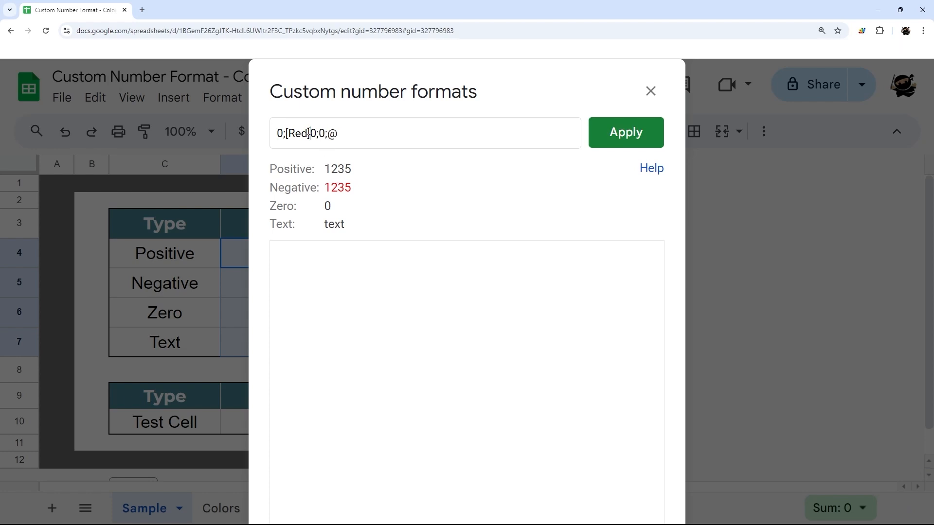
type("(0)")
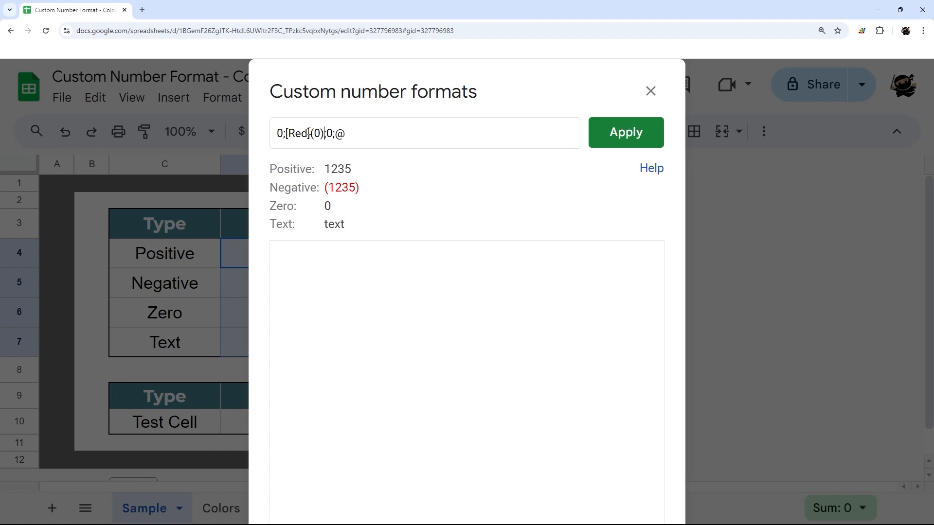
key("Backspace")
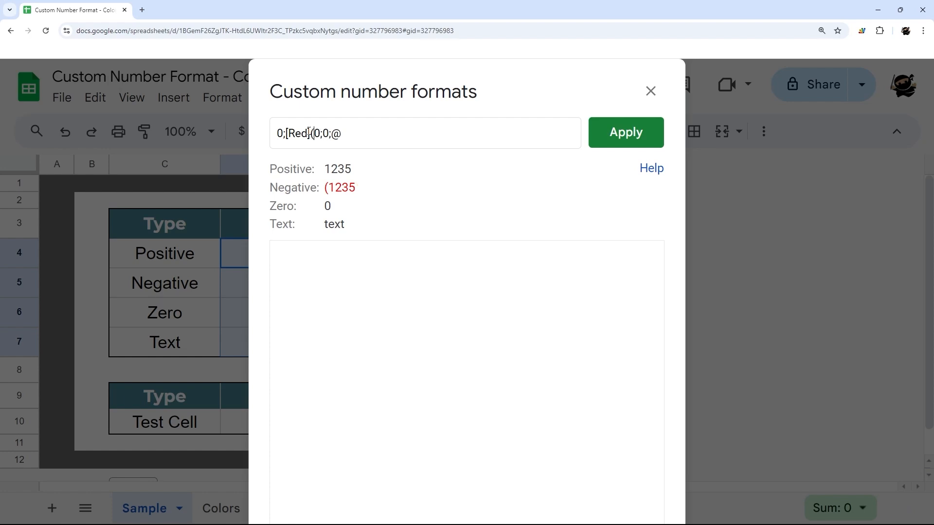
type("-")
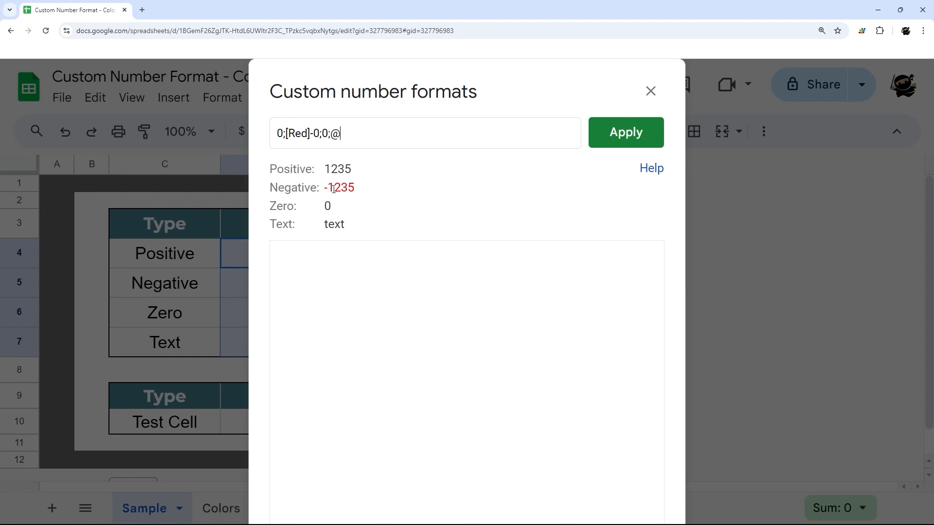
key("Backspace")
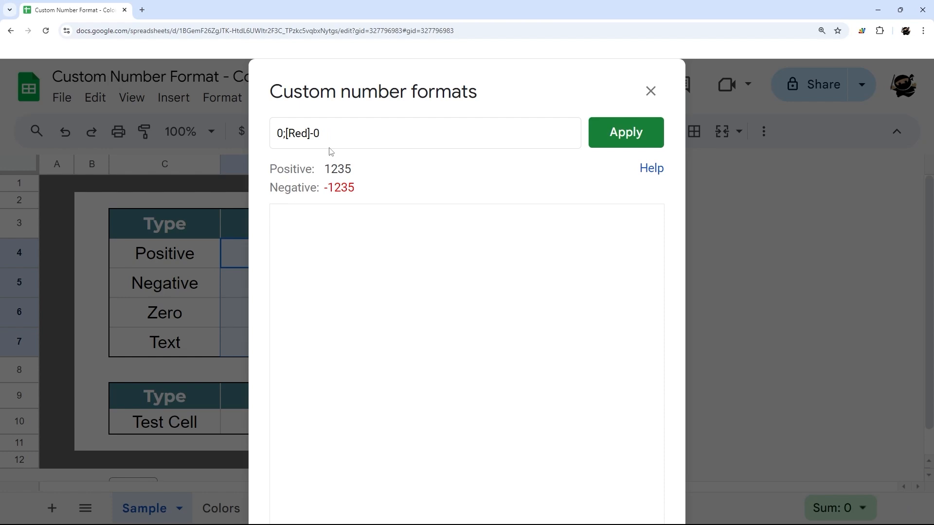
type(";0;@")
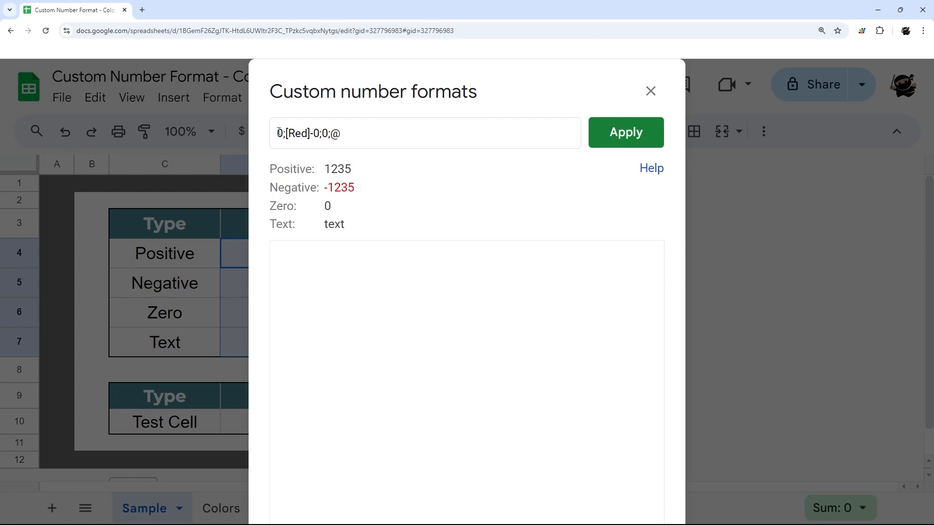
Step: Apply the format [Green]0;[Red]-0;[Blue]0;[Black]@ to the Result cells
type("[Green]")
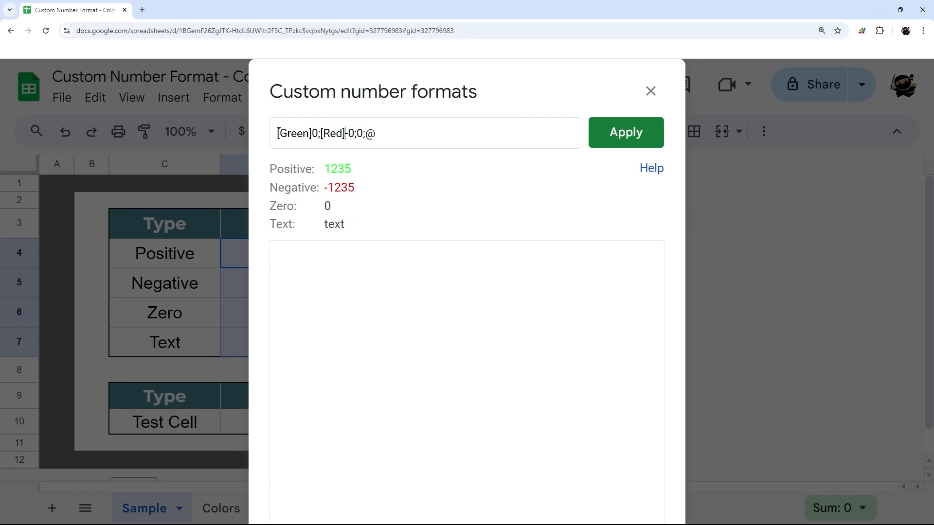
type("[B")
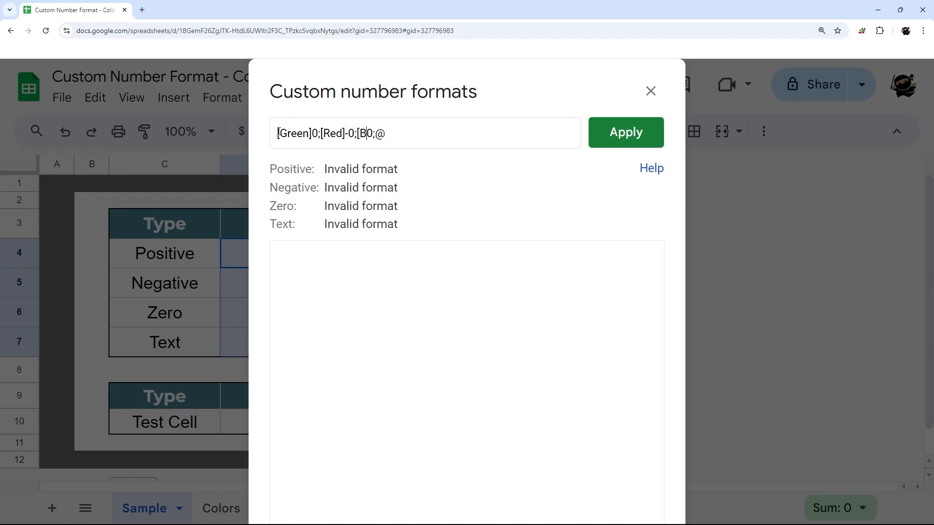
type("lue]")
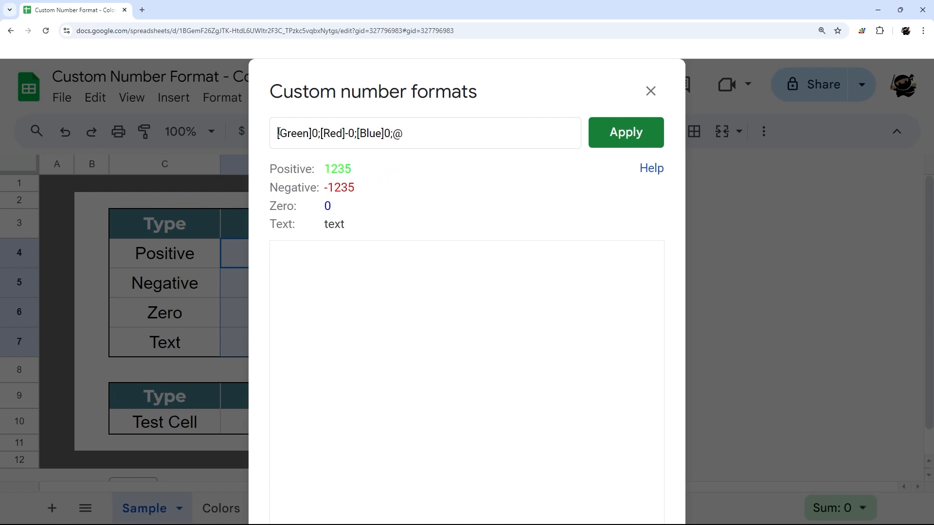
type("[Black]")
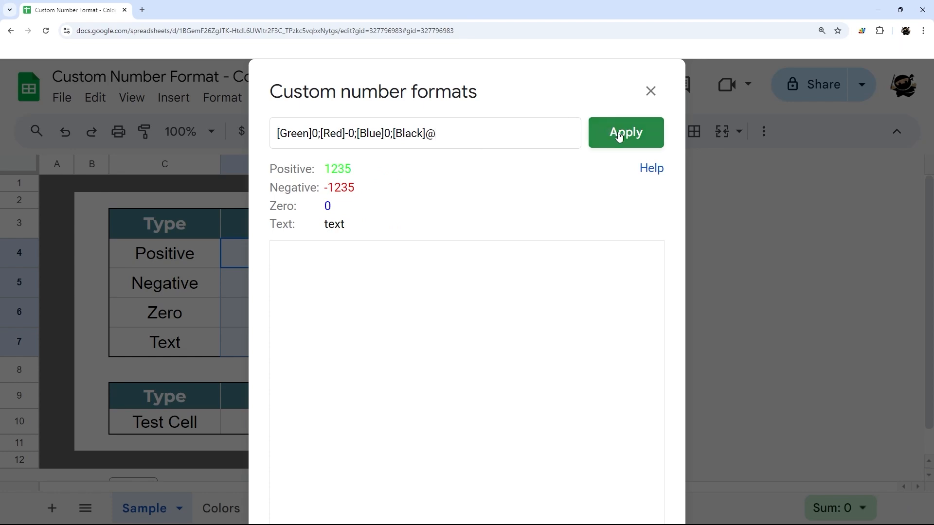
left_click(625, 132)
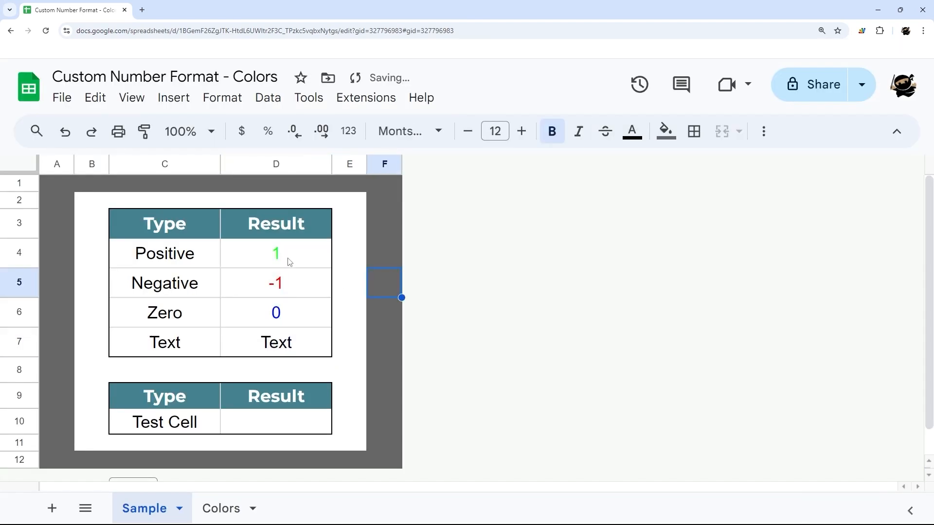
left_click(276, 253)
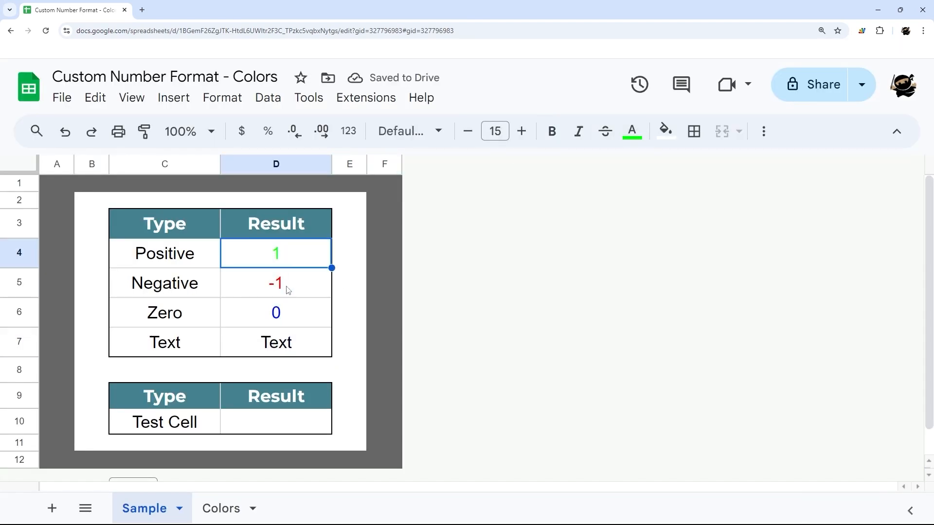
left_click(275, 284)
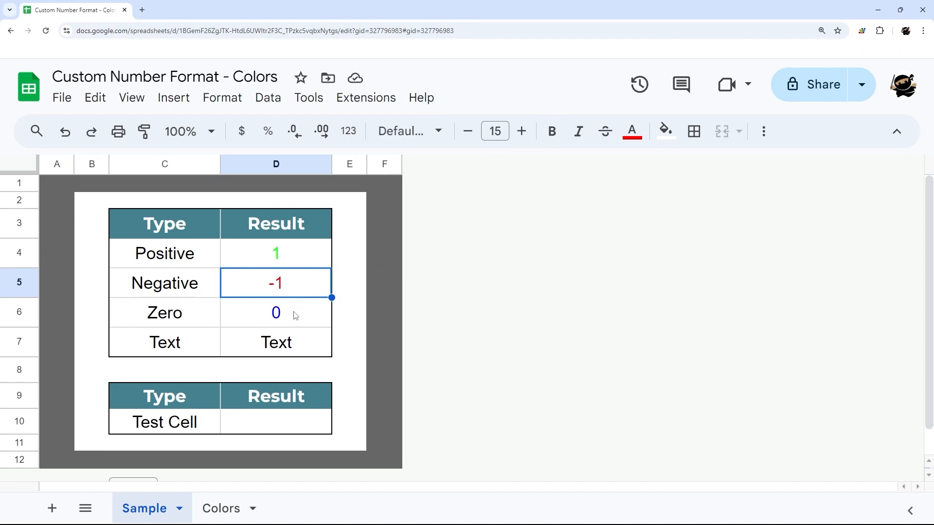
left_click(276, 342)
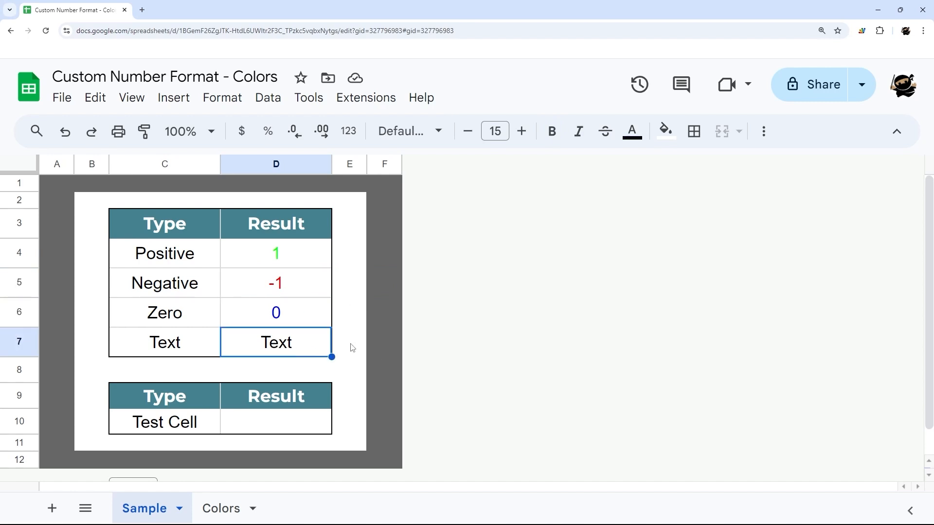
left_click(275, 422)
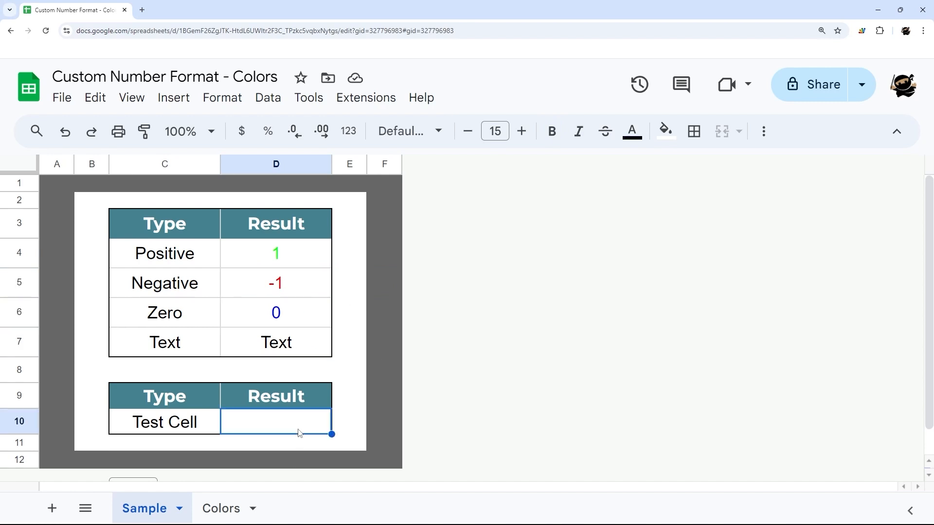
Step: Clear the Test Cell result and reopen the number format list for D4:D7
left_click(348, 131)
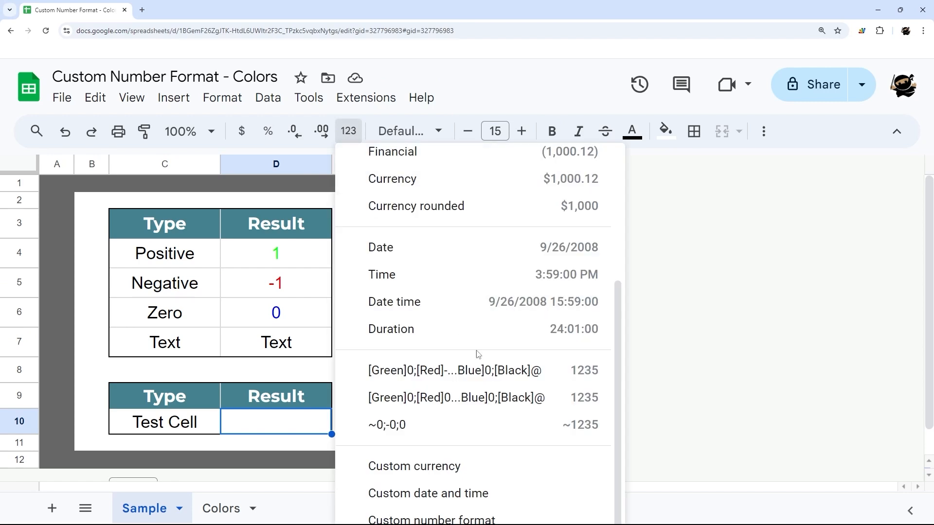
mouse_move(454, 371)
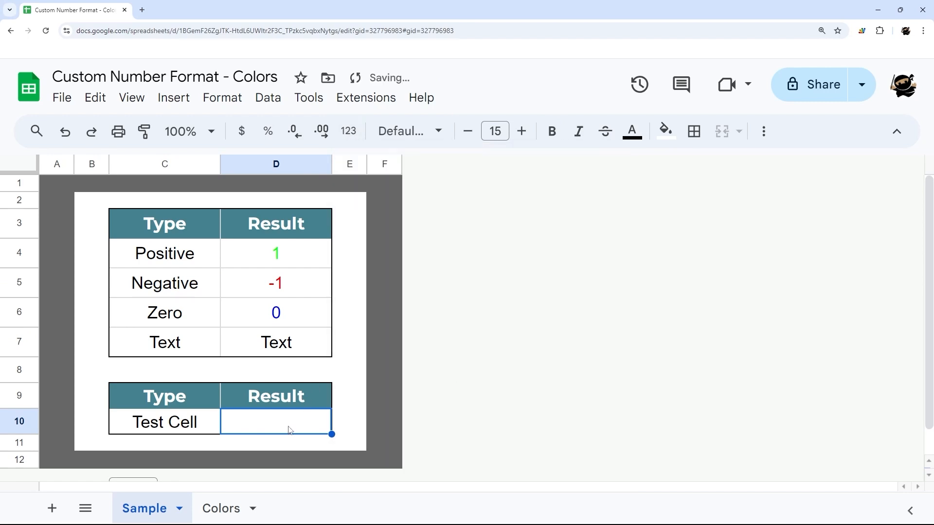
type("1")
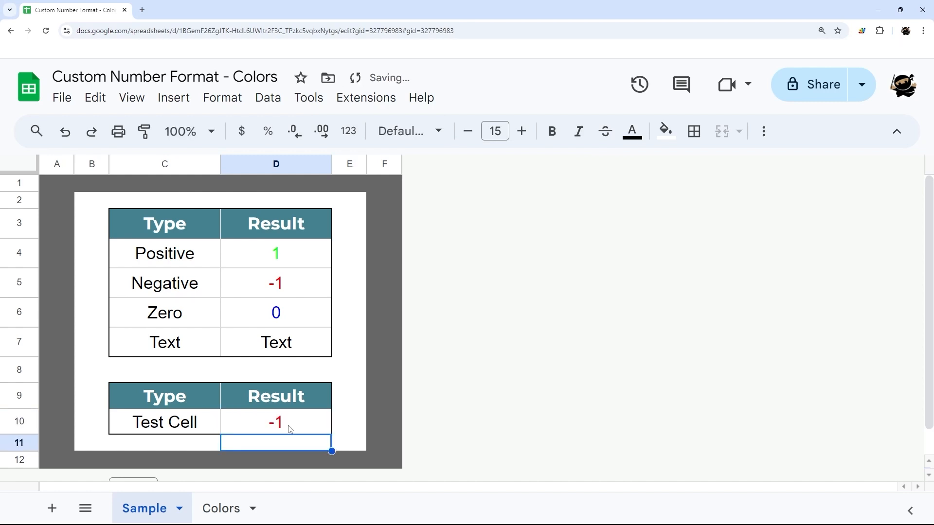
type("0")
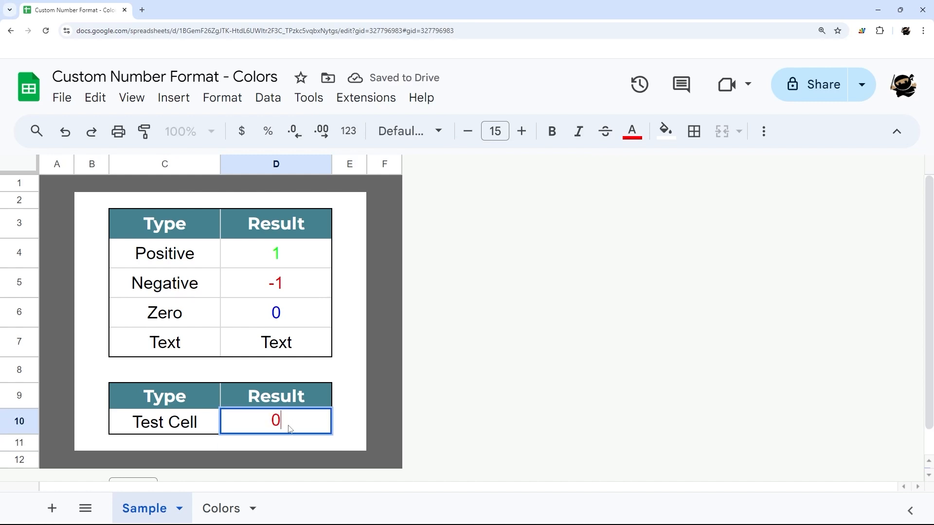
type("S")
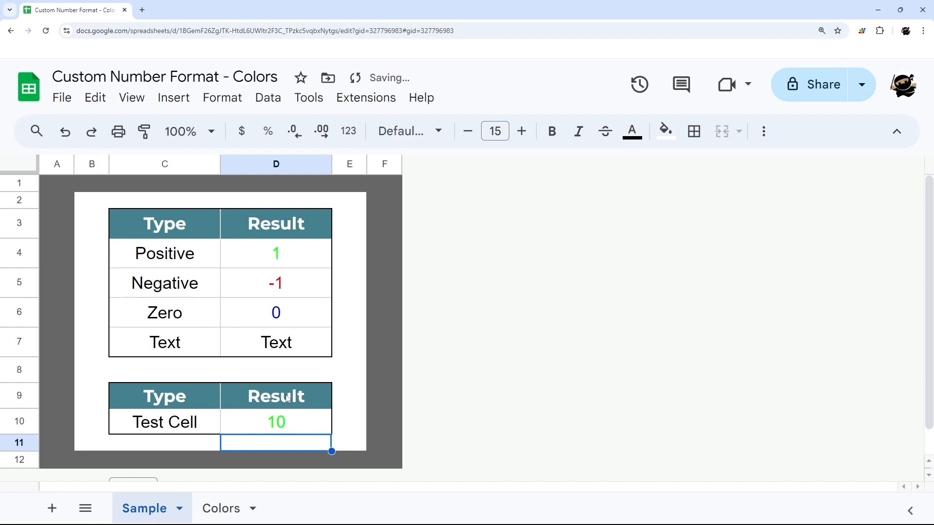
left_click(276, 422)
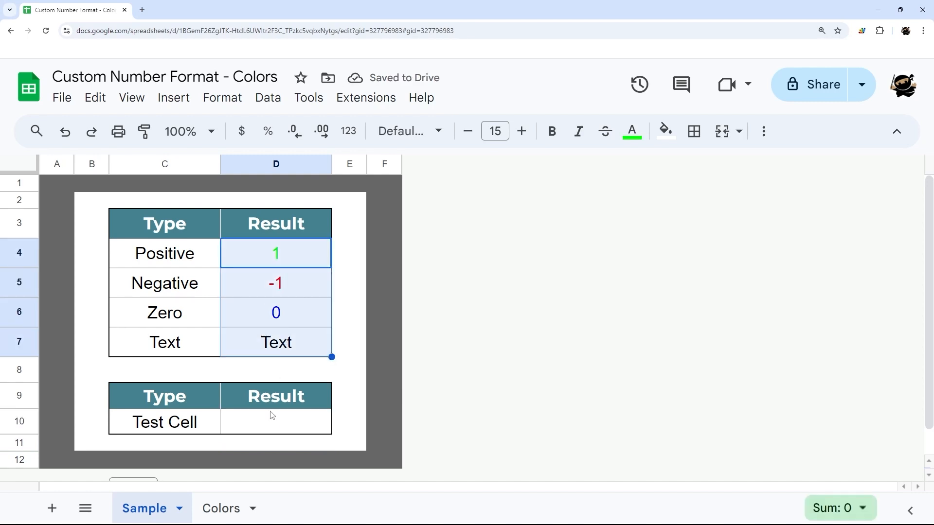
left_click(348, 131)
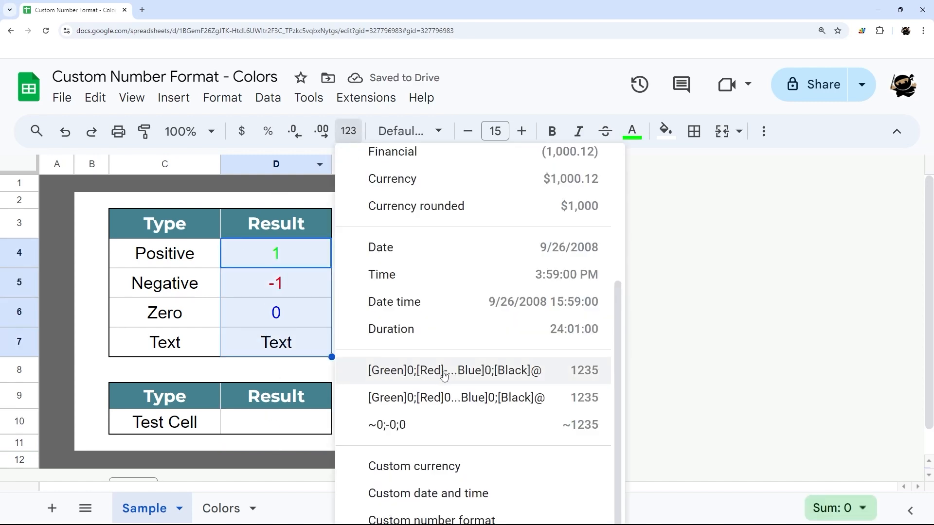
mouse_move(238, 501)
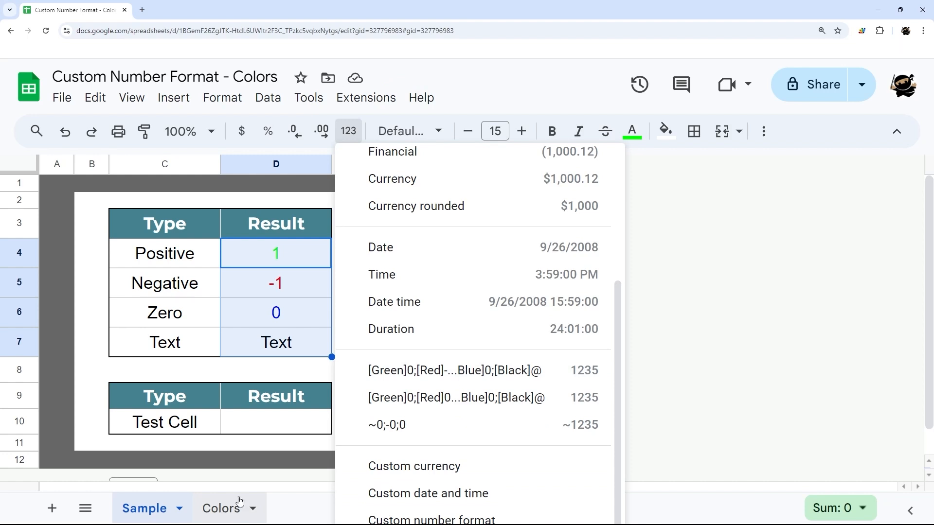
Step: Inspect the Color 9 and dark green Color 10 swatches, then return to Sample
left_click(220, 508)
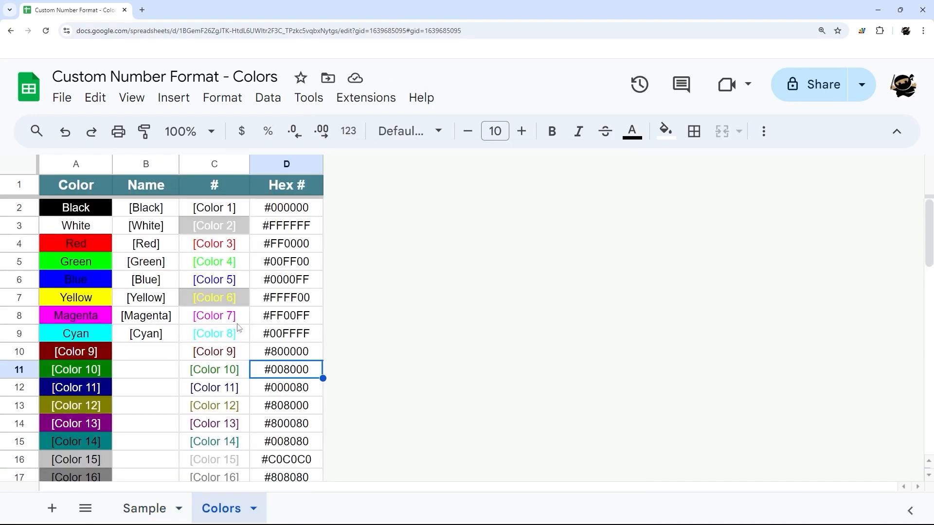
mouse_move(145, 164)
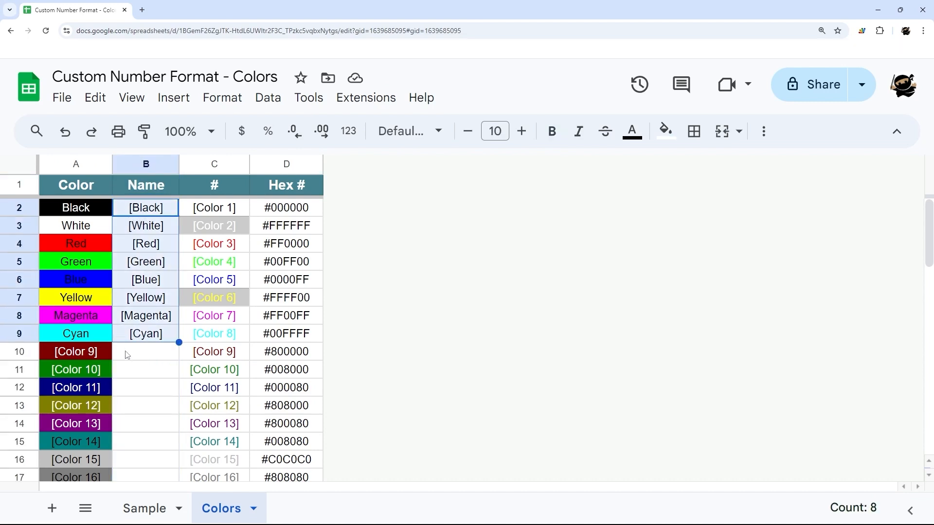
scroll("down", 3)
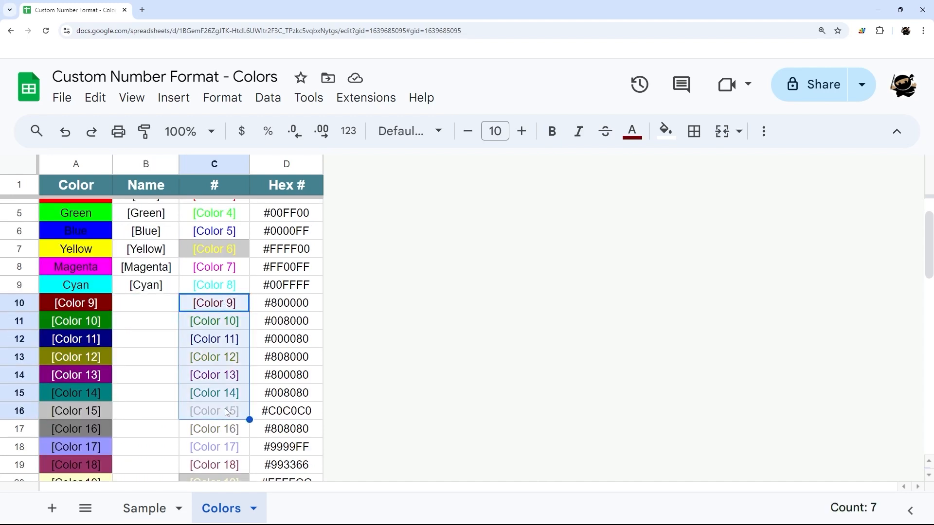
left_click(76, 303)
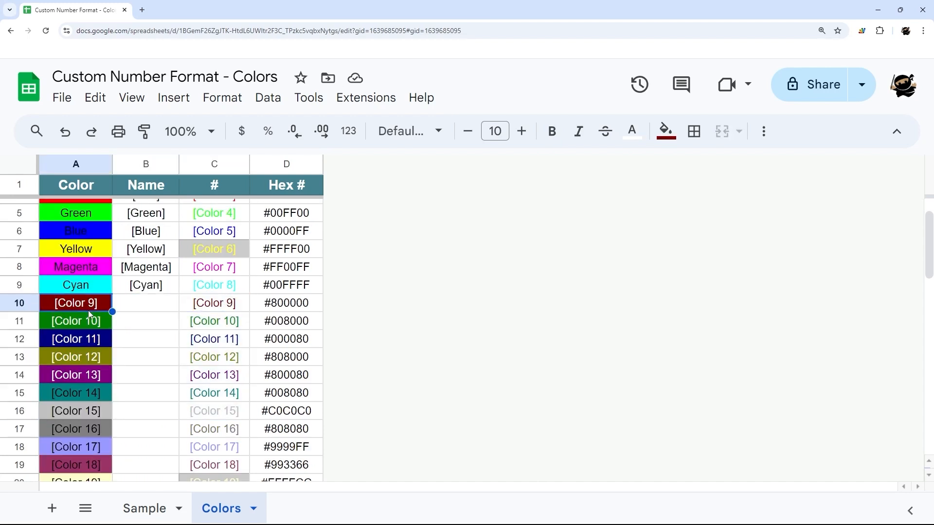
left_click(75, 320)
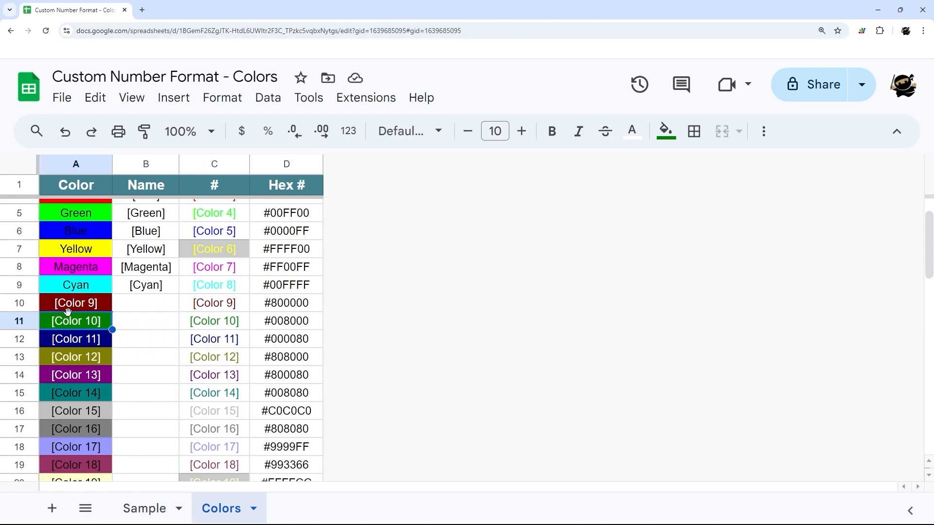
mouse_move(144, 508)
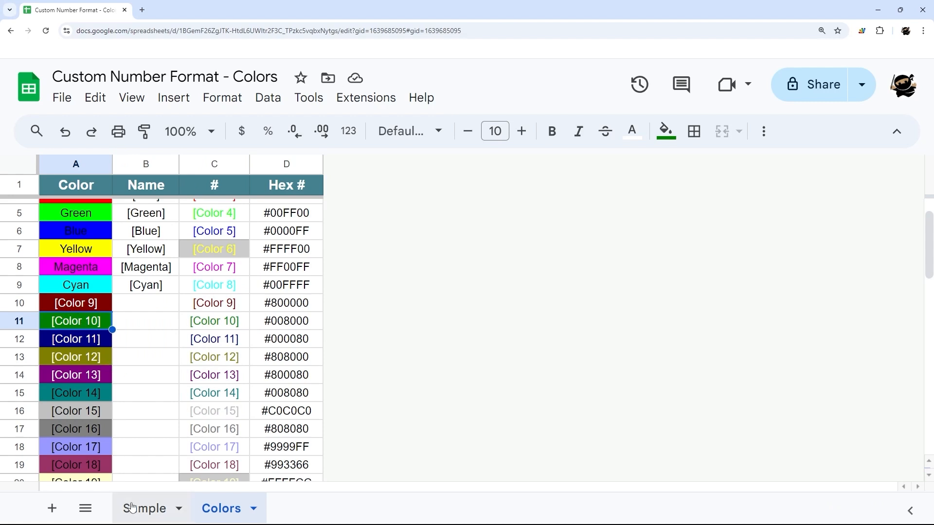
left_click(144, 508)
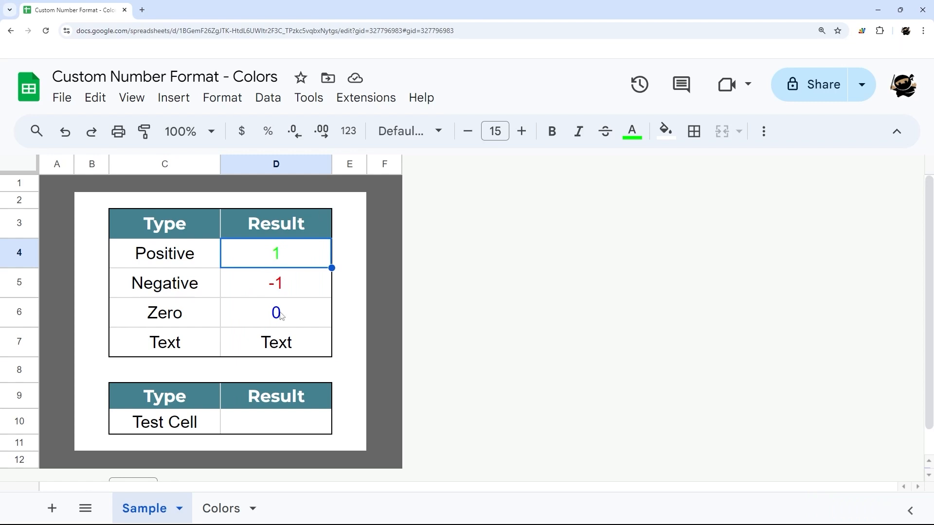
Step: Replace Green with Color 10, applying [Color 10]0;[Red]-0;[Blue]0;[Black]@
left_click(348, 131)
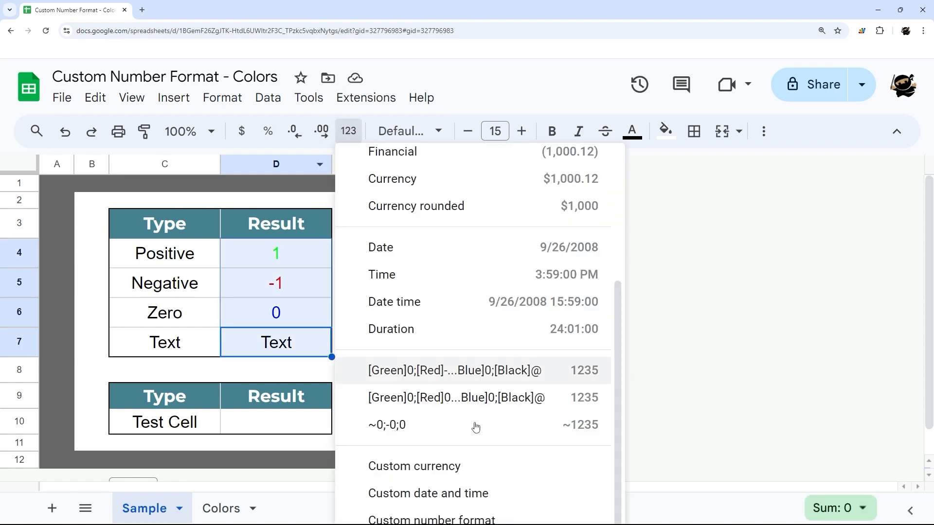
left_click(432, 519)
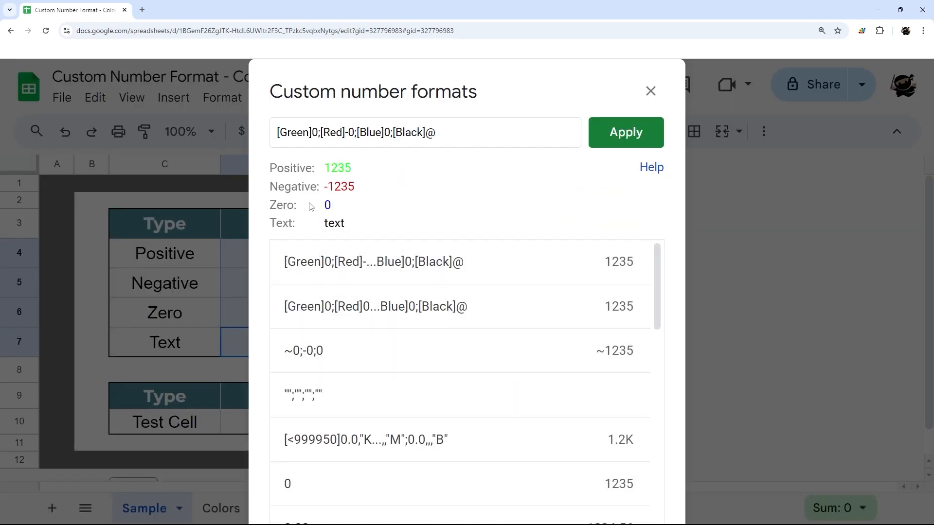
double_click(293, 133)
type("Color 10")
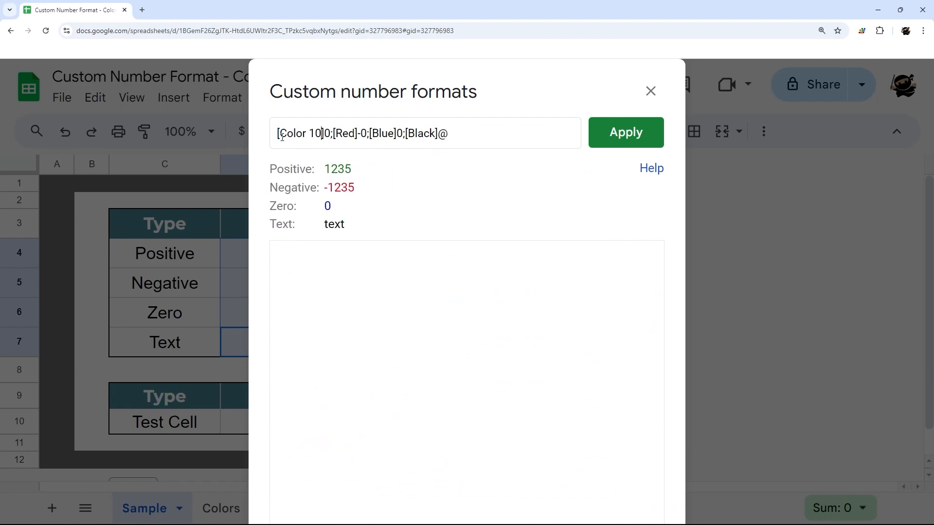
left_click(624, 133)
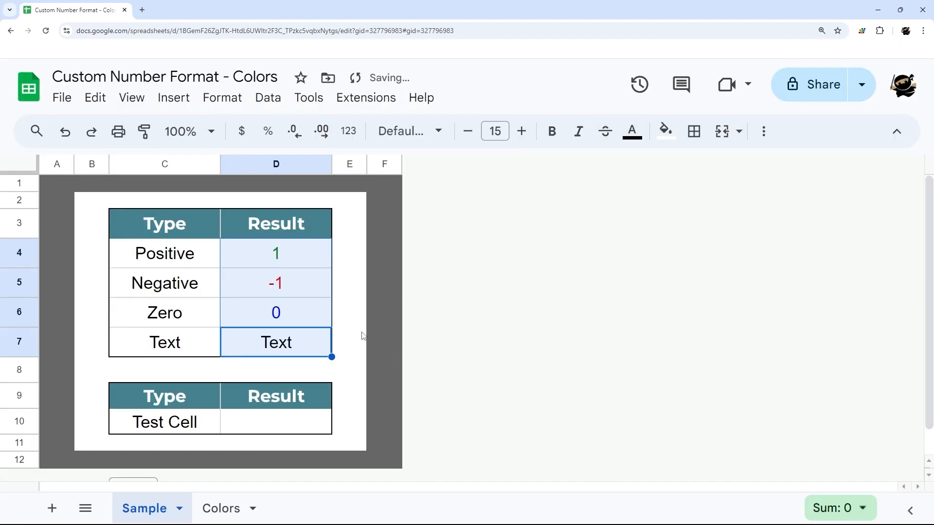
Step: Give the Test Cell the [Color 10] custom format and enter 2500
left_click(276, 253)
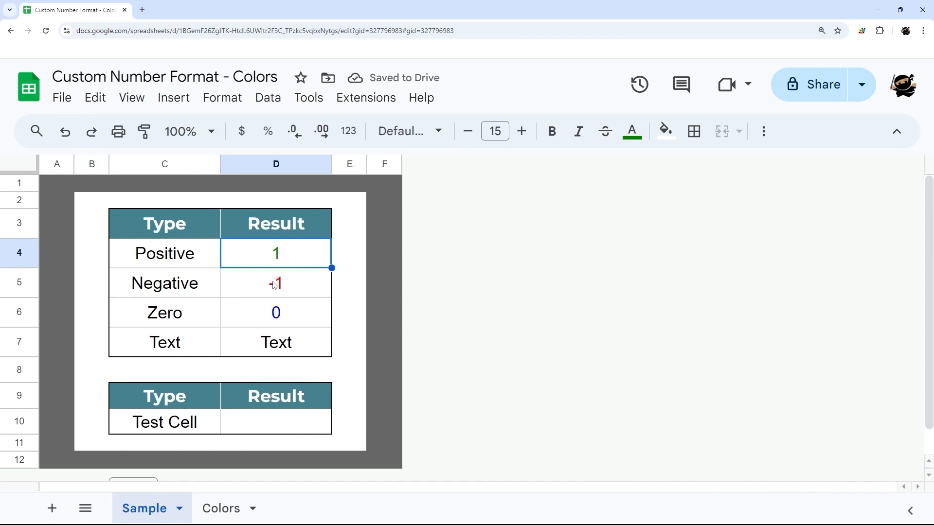
left_click(348, 131)
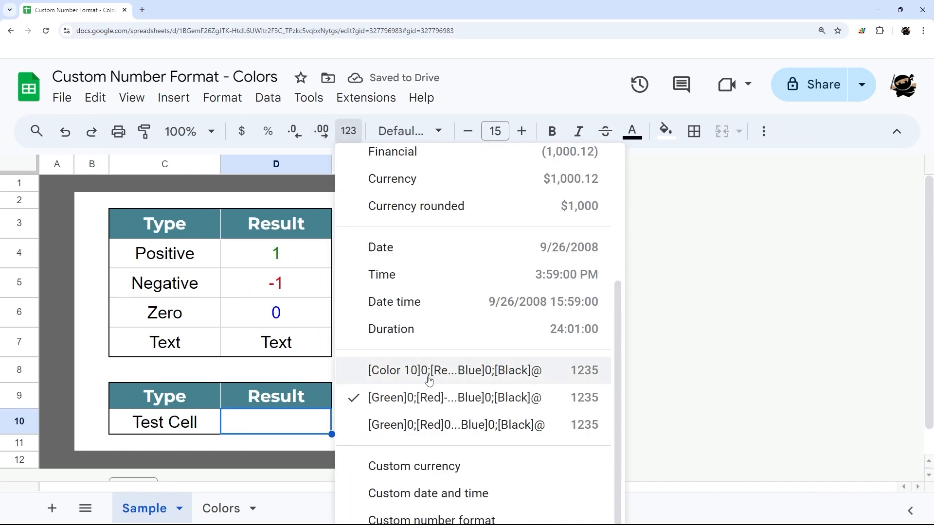
left_click(453, 370)
type("2500")
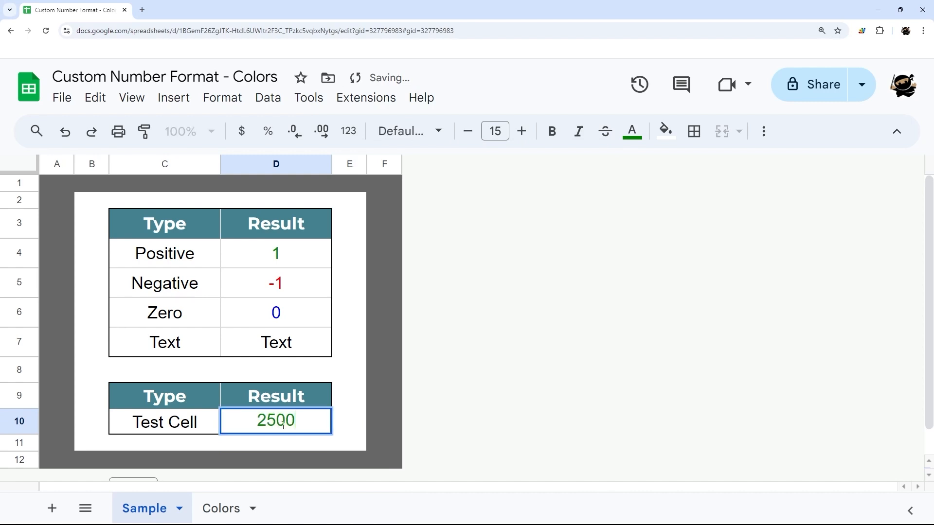
key("Enter")
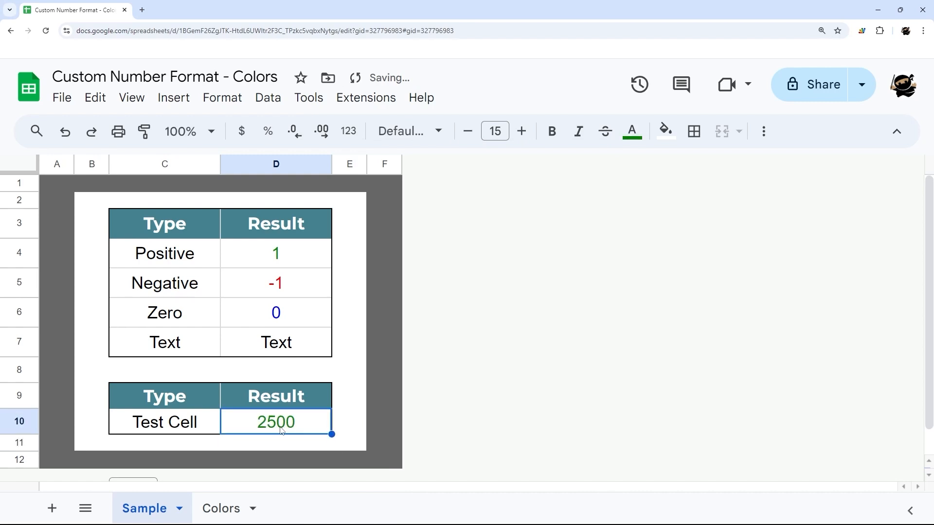
left_click(220, 507)
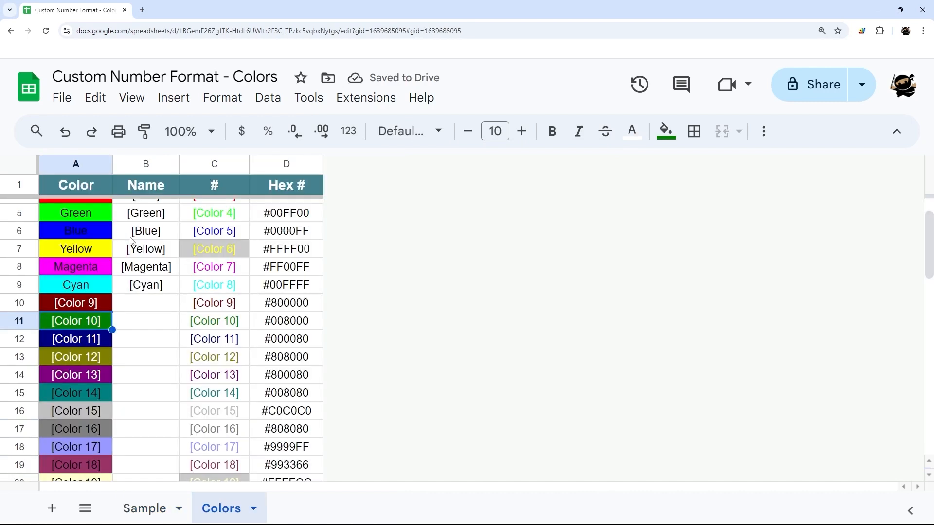
Step: Scroll through Colors 17–32 on the Colors sheet, then return to Sample
scroll("down", 3)
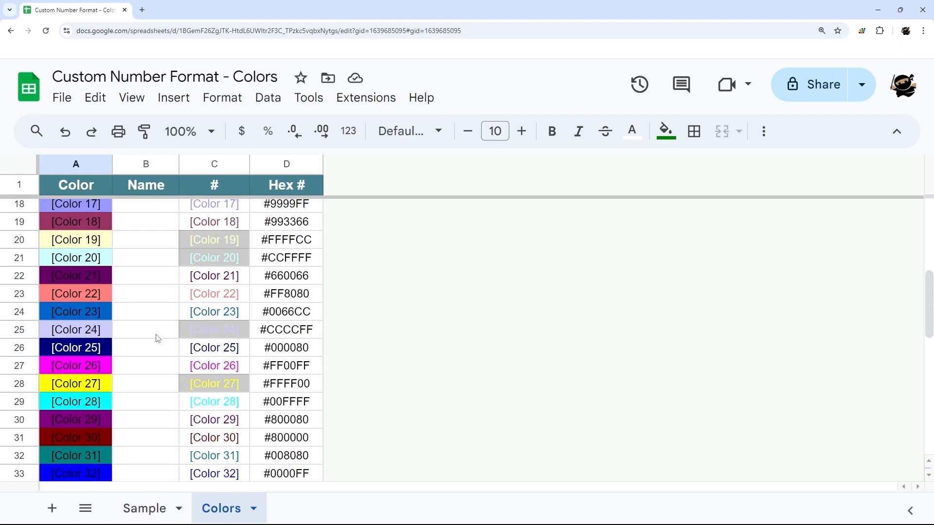
left_click(143, 508)
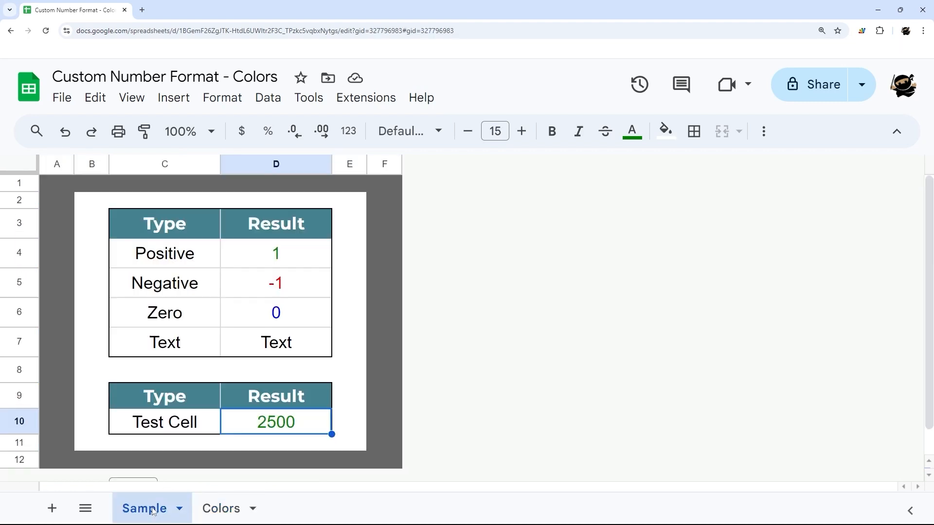
mouse_move(291, 278)
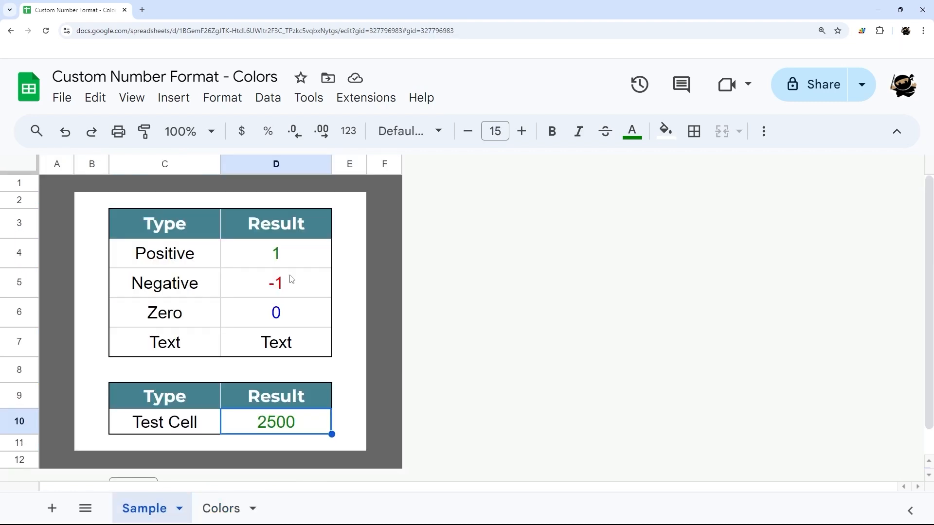